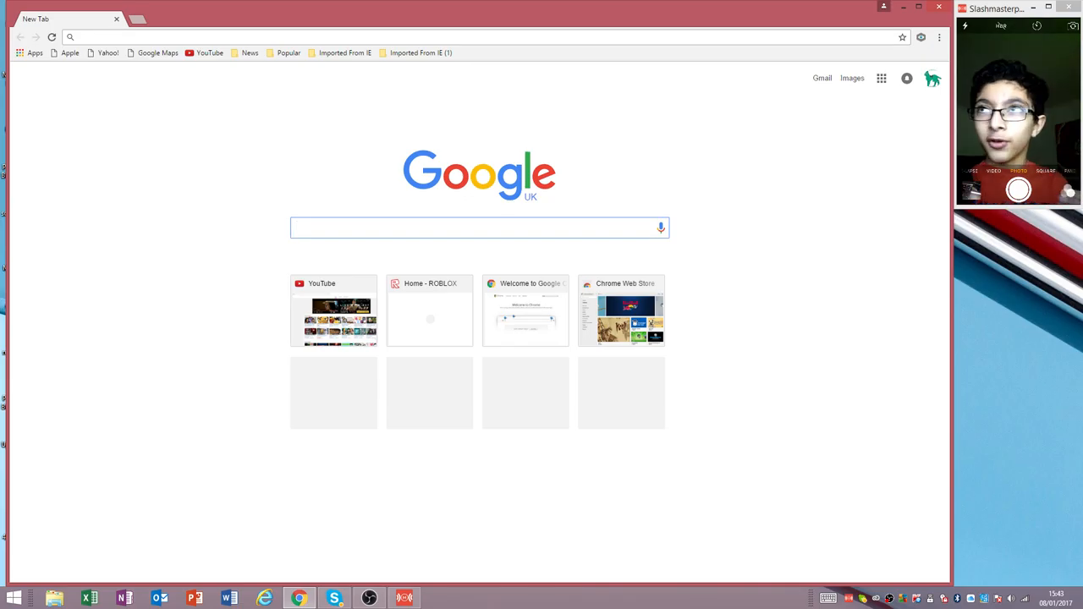
Search Google for 'mirror360' to find the Mirroring360 website.
left_click(477, 227)
type("mirror360")
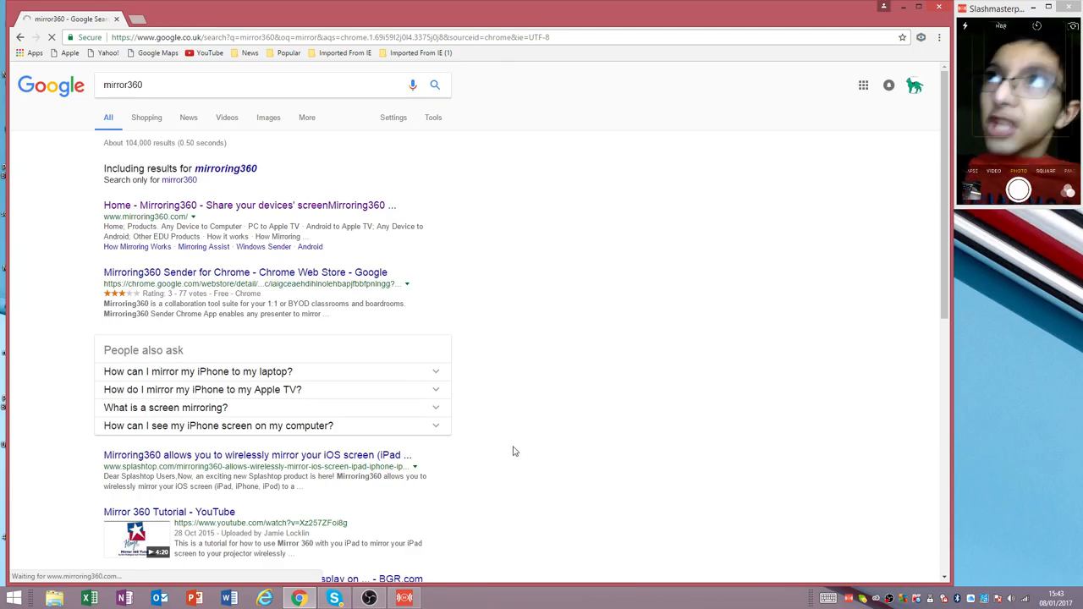
Visit the Mirroring360 homepage's free trial and paid download section, then close Chrome.
left_click(247, 204)
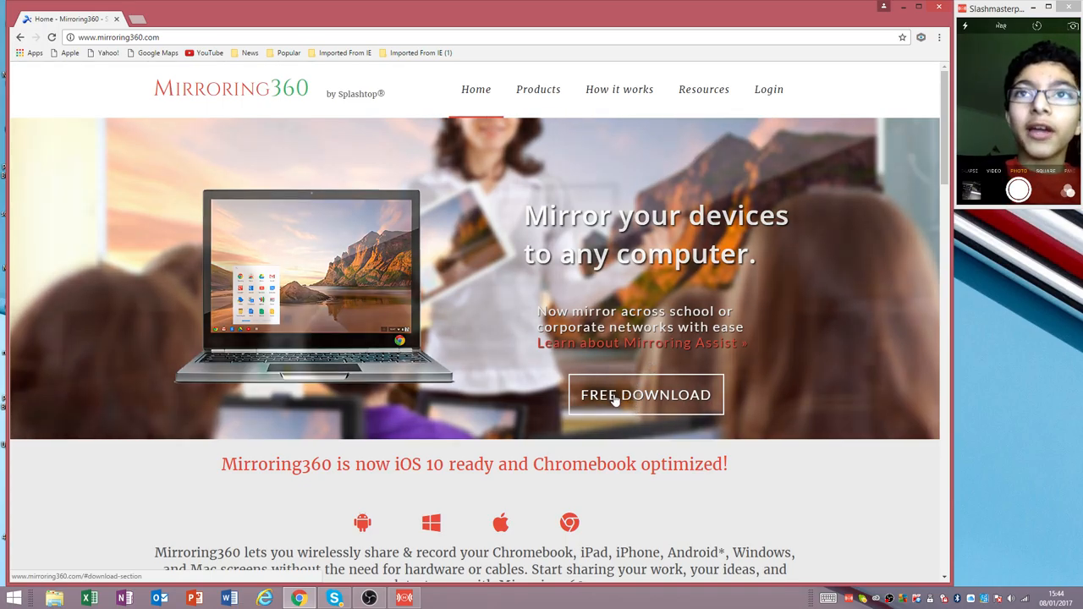
left_click(646, 394)
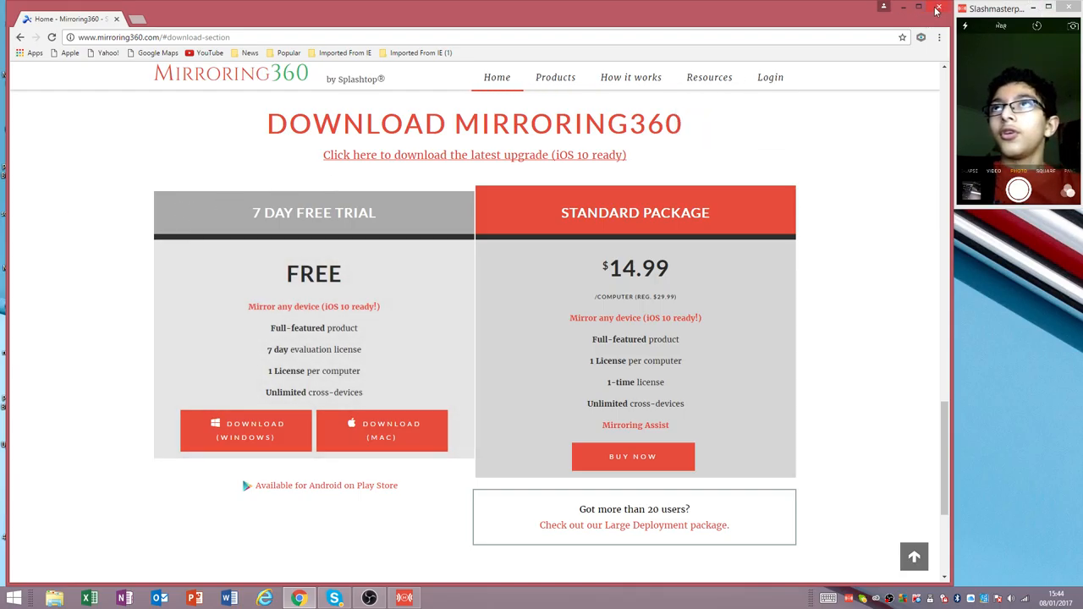
left_click(936, 10)
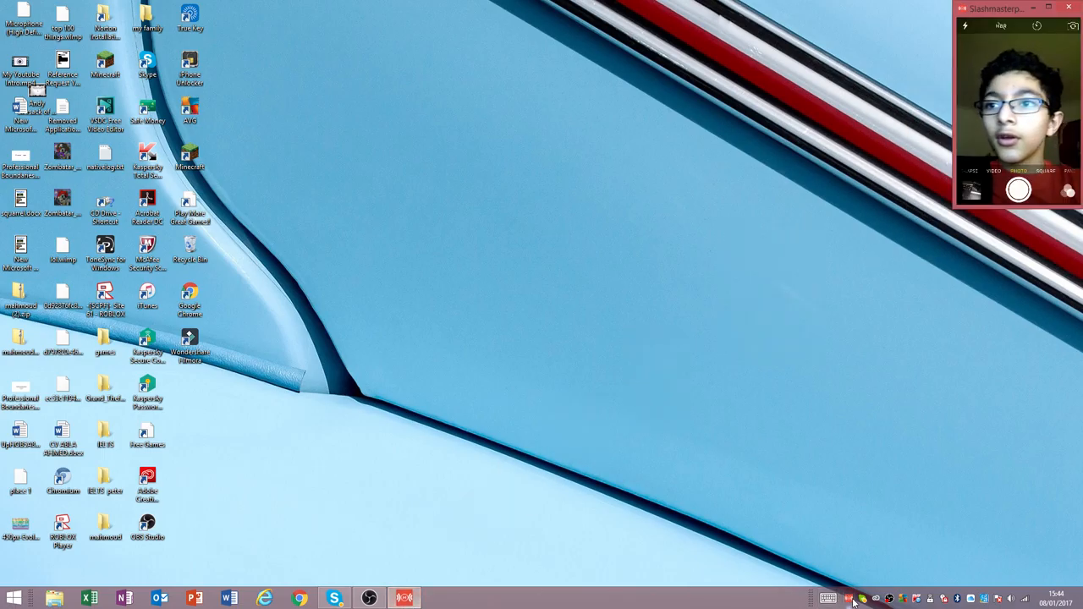
mouse_move(448, 206)
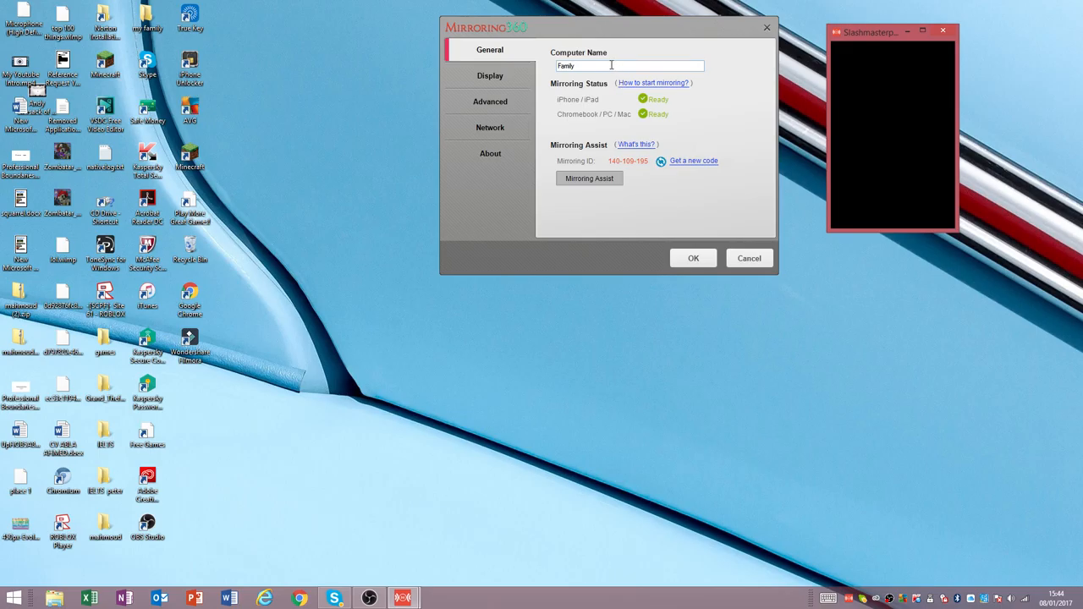
mouse_move(592, 132)
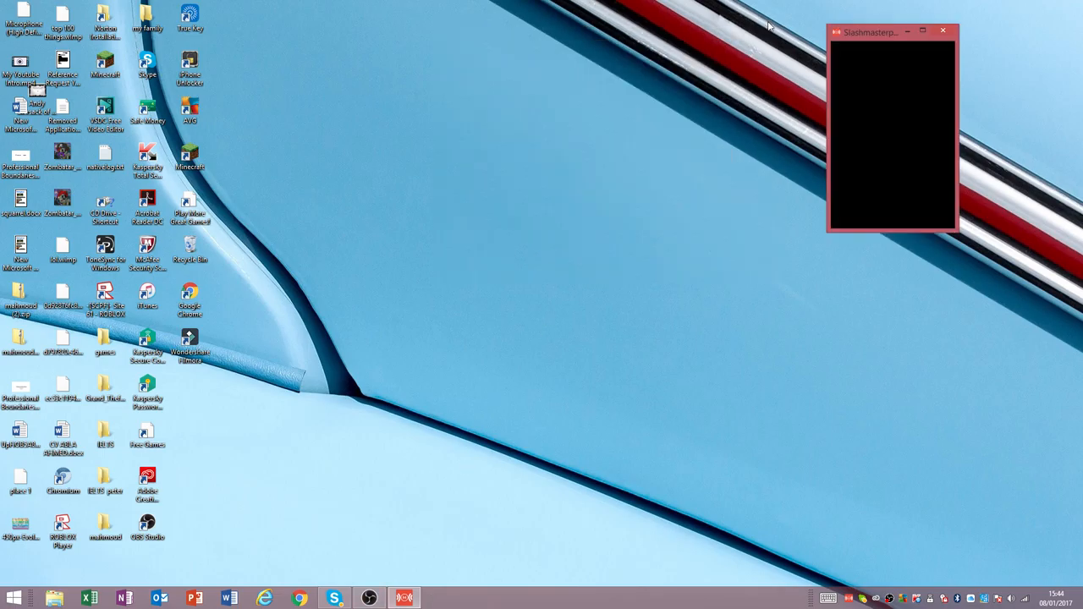
Position the mirrored iPhone window, with AirPlay Mirroring to Family active, in the desktop's centre.
left_click_drag(894, 31, 701, 69)
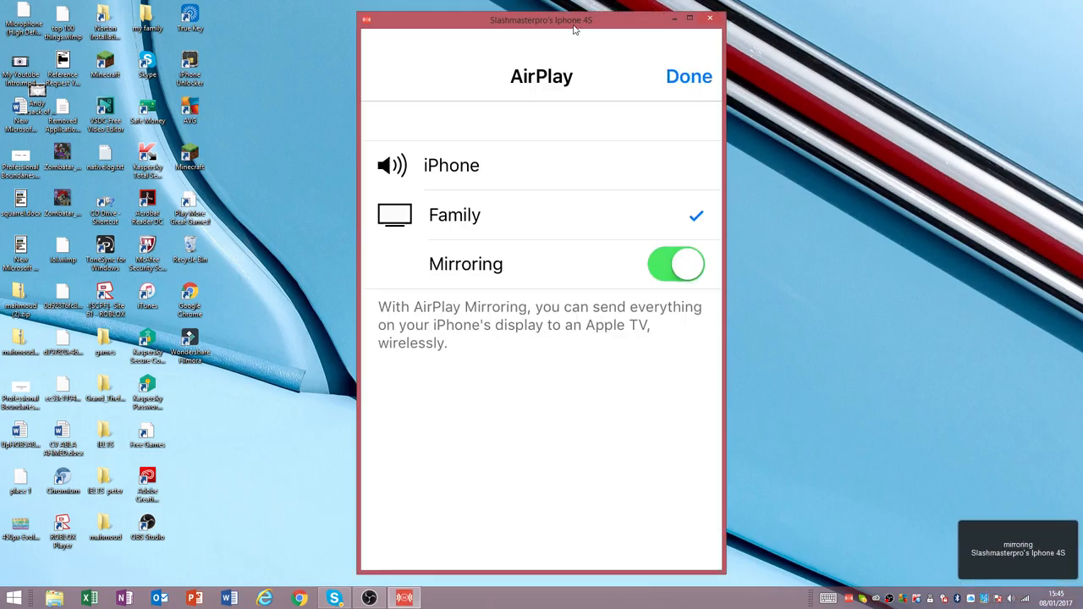
left_click_drag(541, 20, 695, 8)
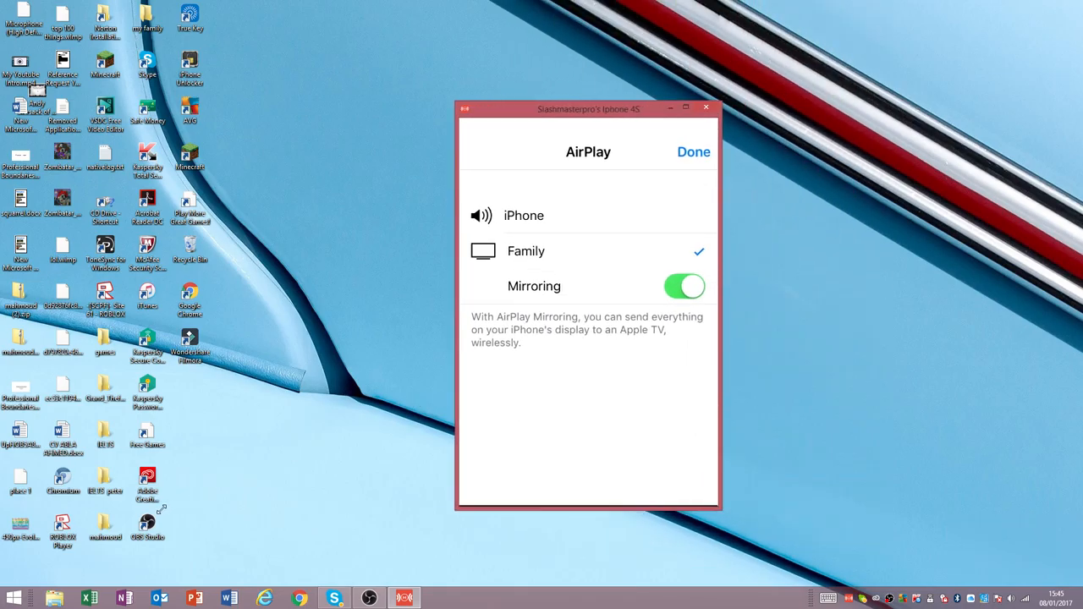
Leave the AirPlay panel, check and close Notification Center, then launch the iPhone Camera app.
left_click(692, 152)
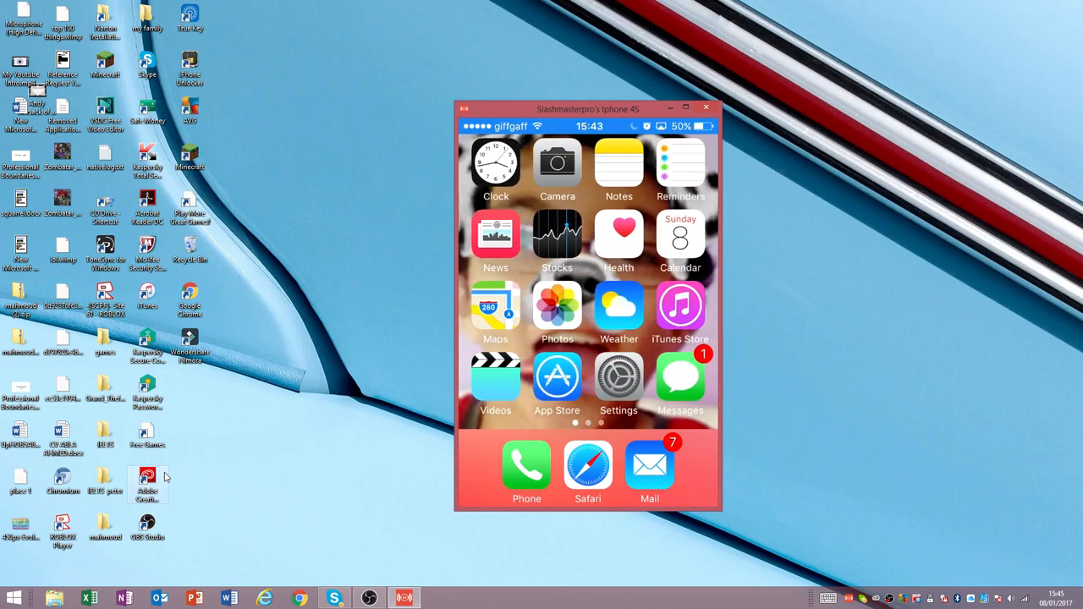
scroll("left", 3)
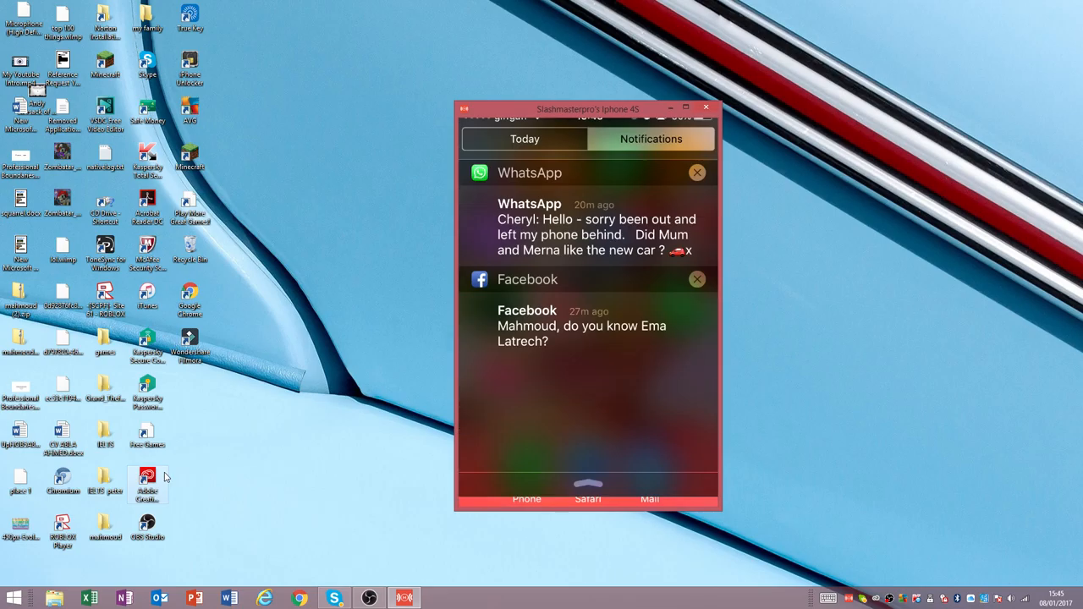
left_click(525, 149)
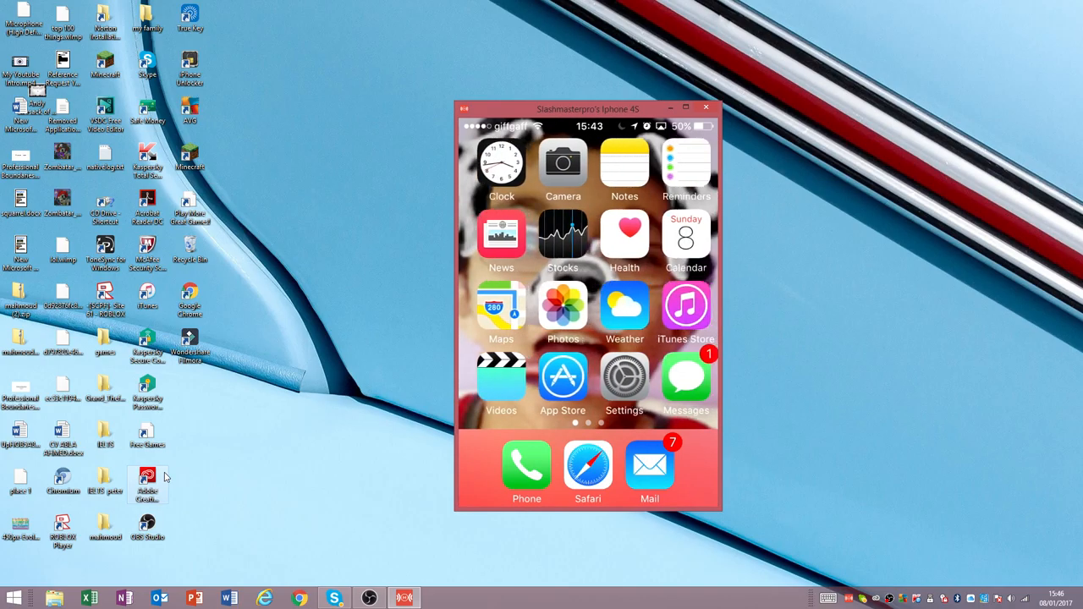
left_click(562, 169)
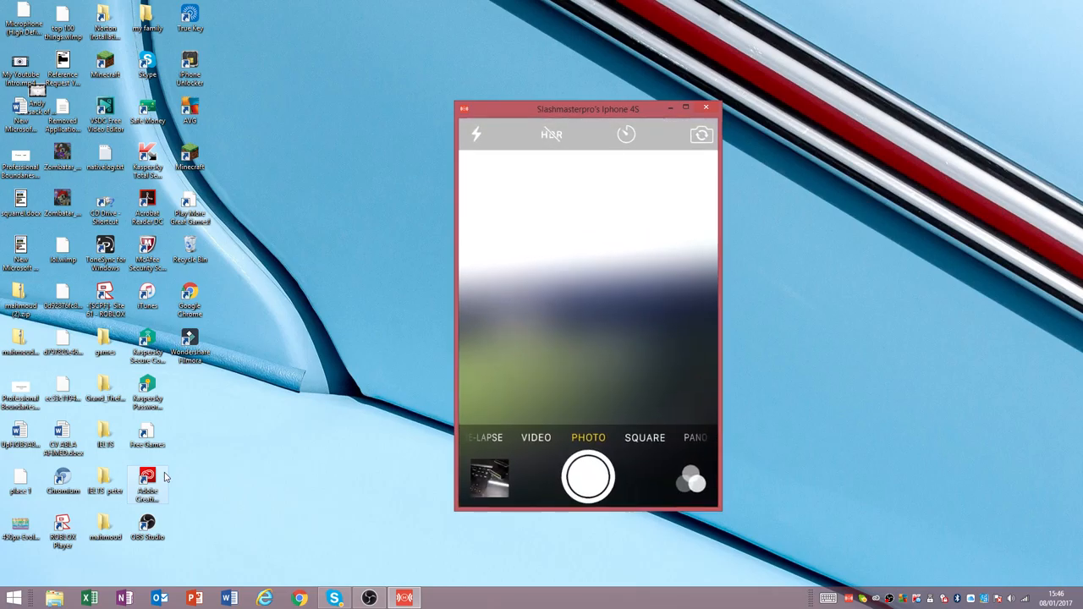